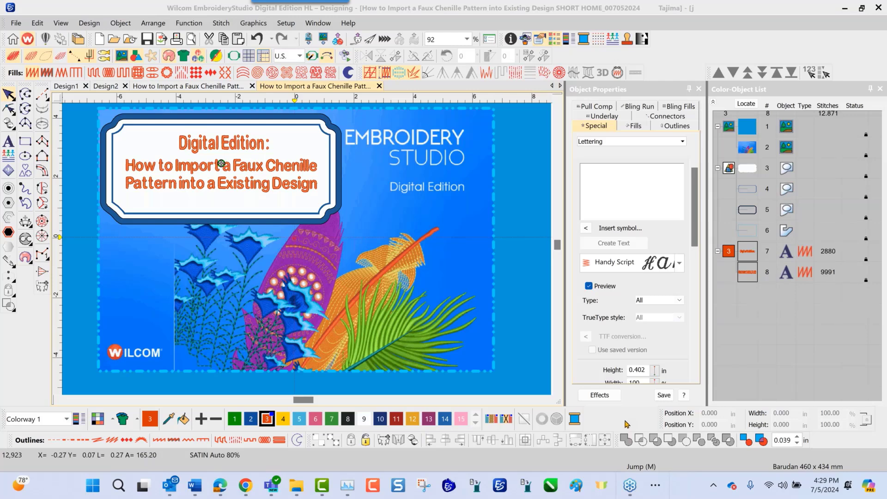
mouse_move(197, 90)
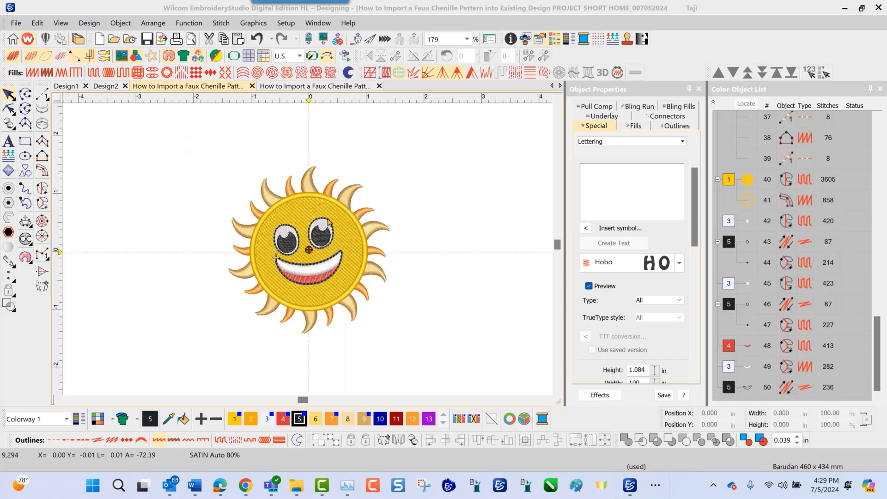
Step: Select all sun design objects to scale them proportionally to 5 inches tall
left_click(308, 249)
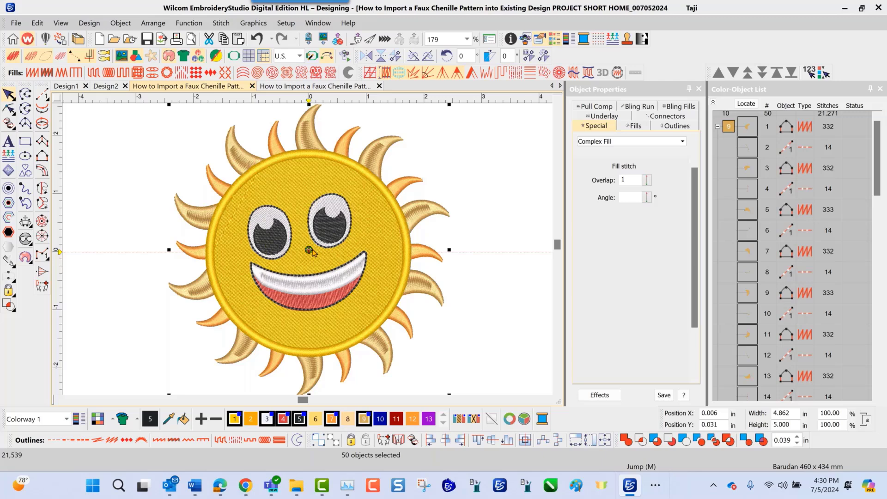
mouse_move(308, 259)
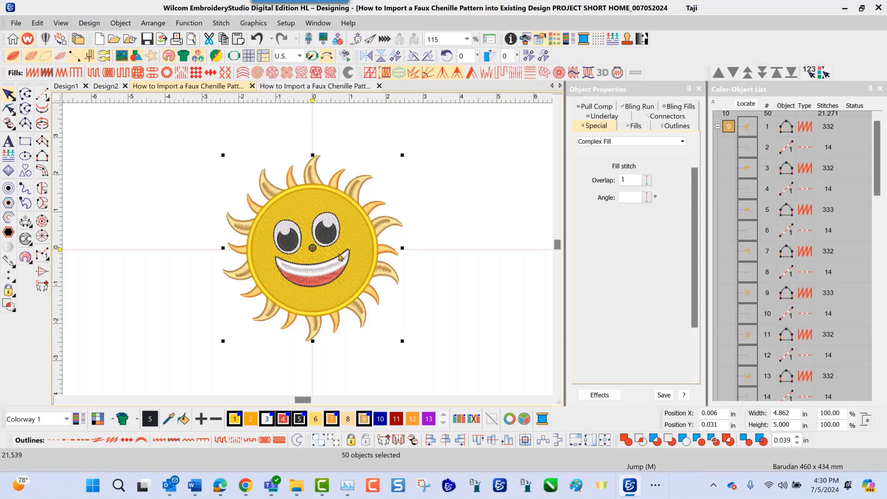
mouse_move(471, 177)
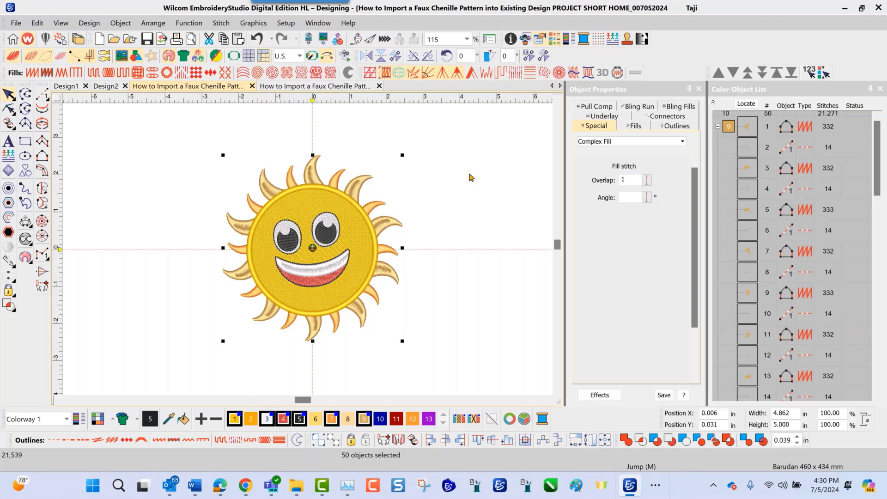
mouse_move(462, 159)
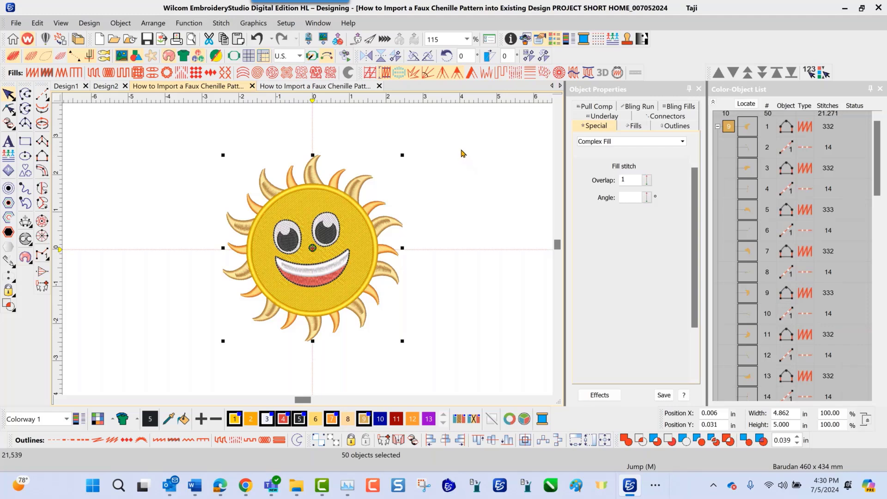
mouse_move(472, 140)
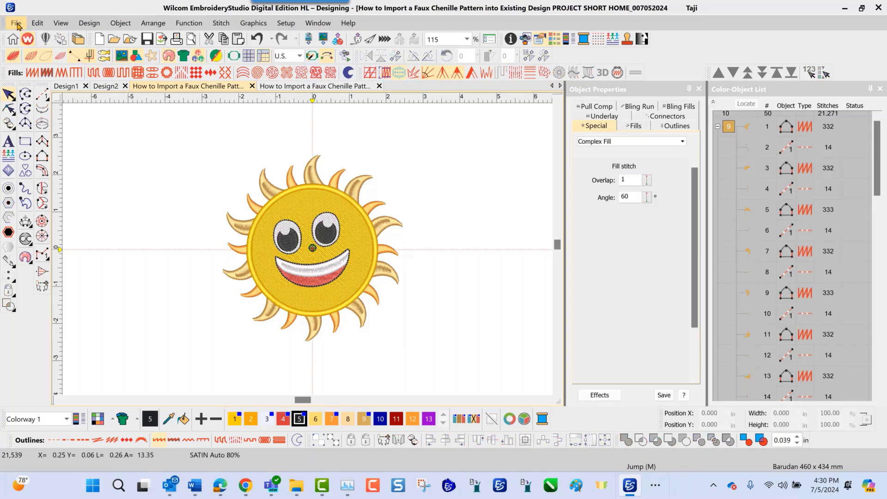
Step: Import FAUX_CHENILLE_EFFECT.EMB from Online Designs into the sun project
left_click(16, 23)
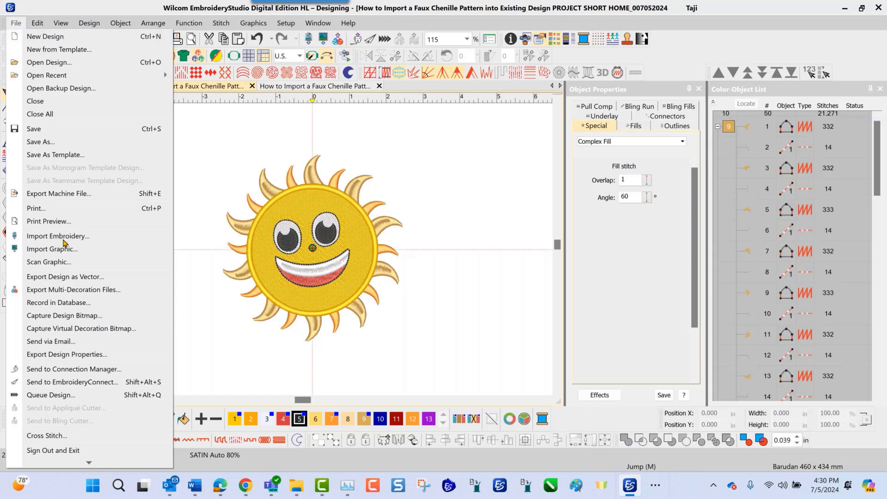
mouse_move(63, 242)
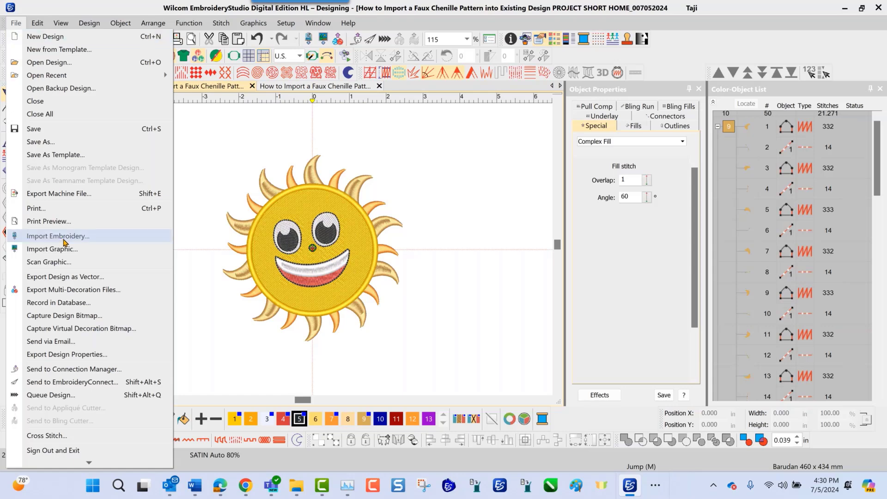
left_click(57, 236)
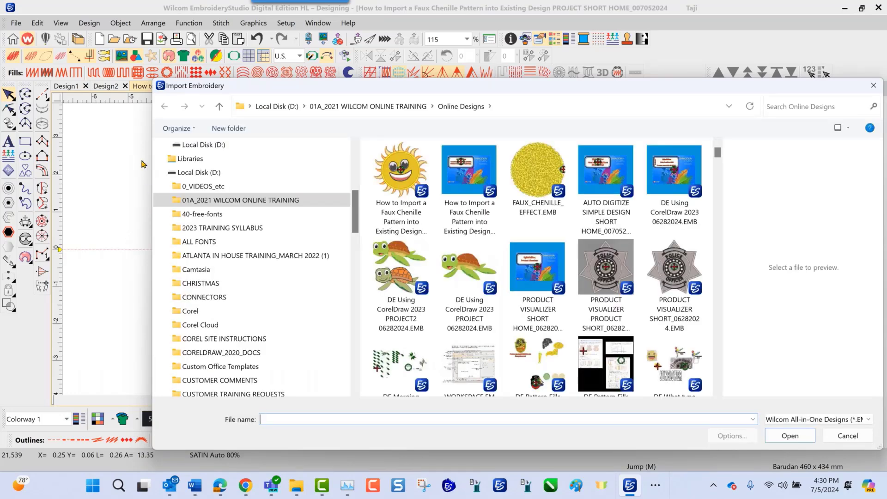
mouse_move(135, 157)
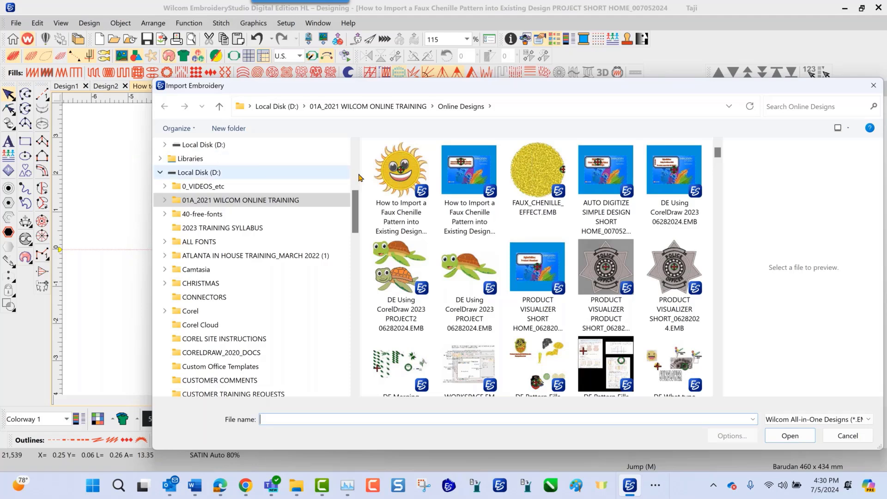
left_click(536, 175)
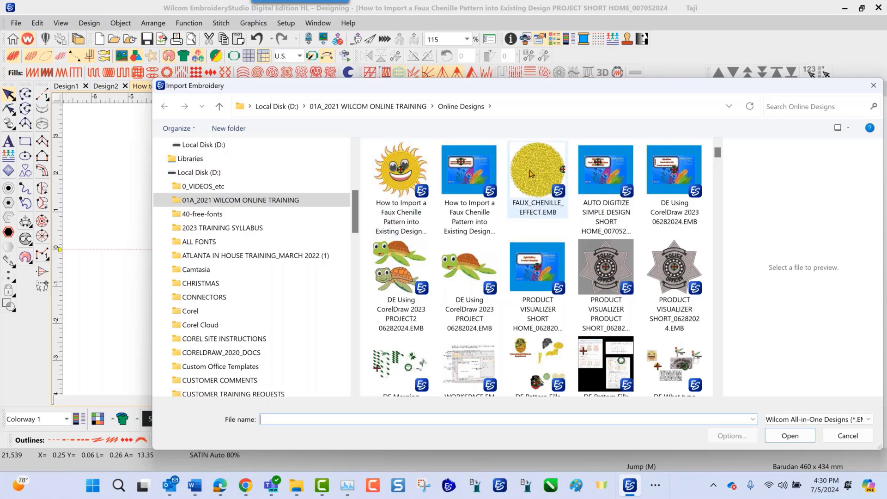
left_click(537, 174)
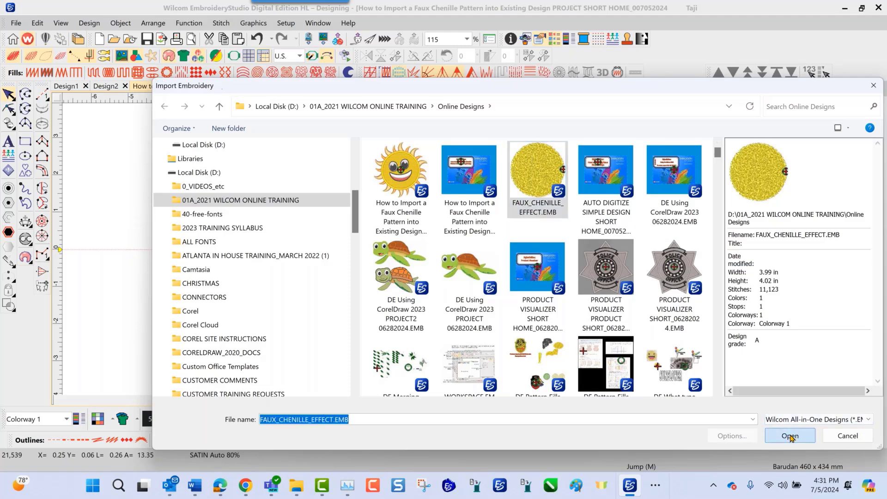
left_click(790, 435)
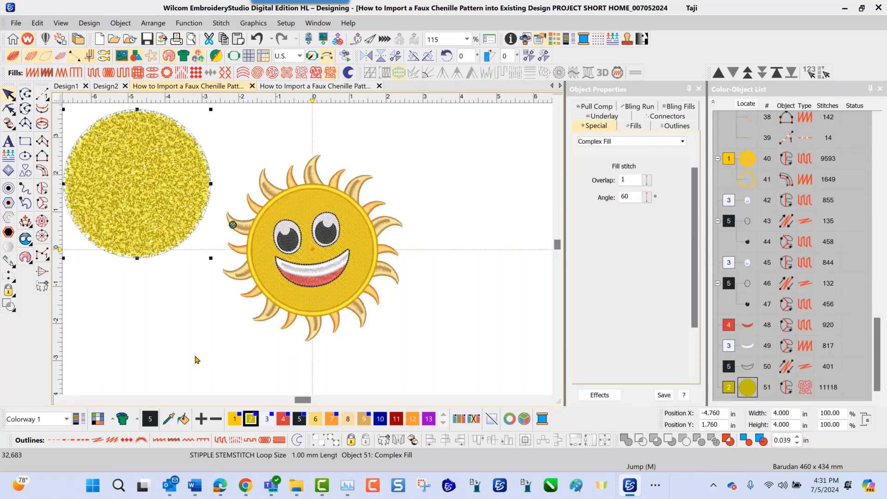
mouse_move(214, 343)
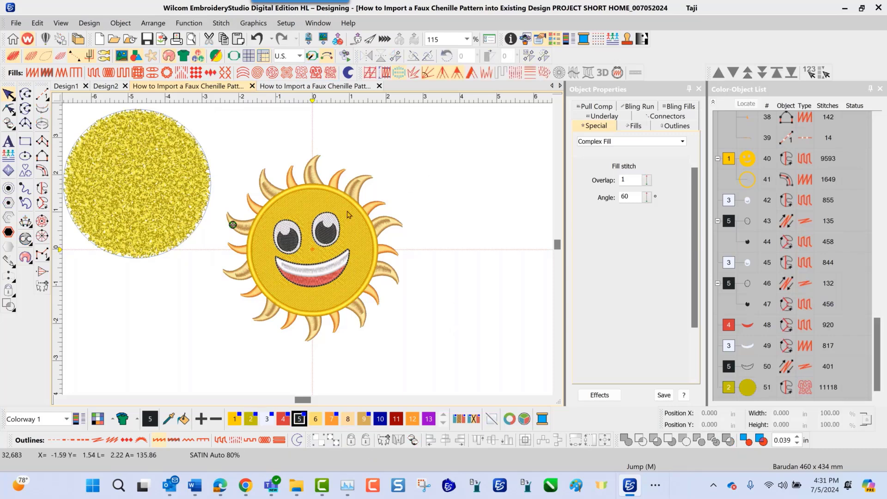
mouse_move(364, 253)
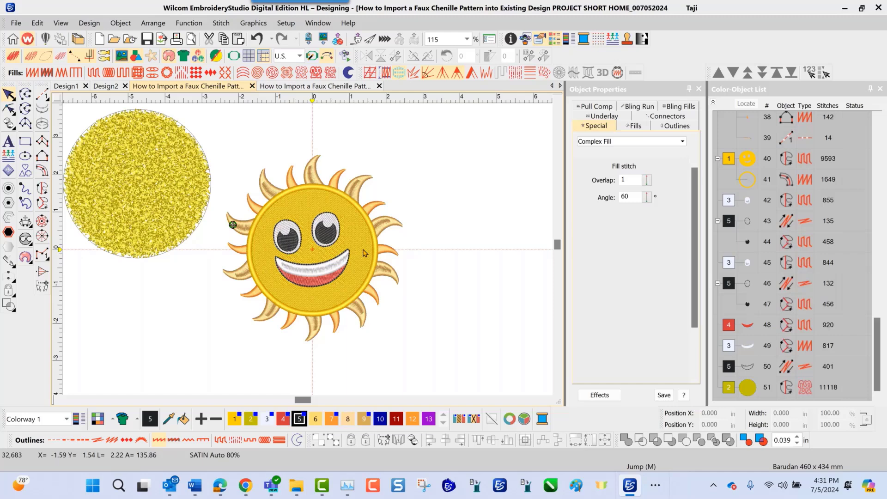
mouse_move(157, 188)
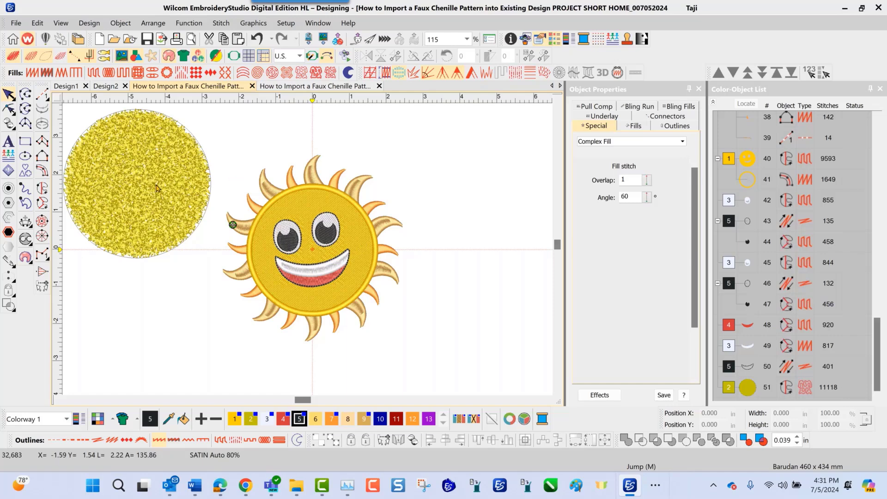
mouse_move(157, 185)
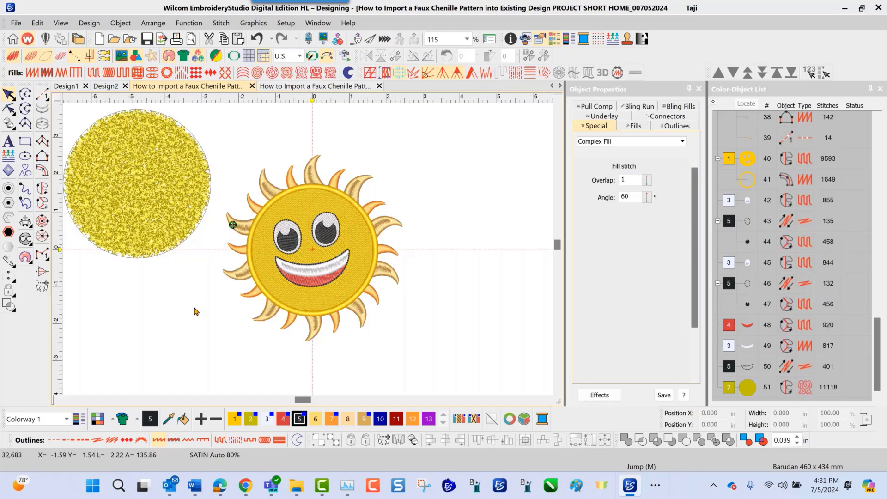
mouse_move(176, 169)
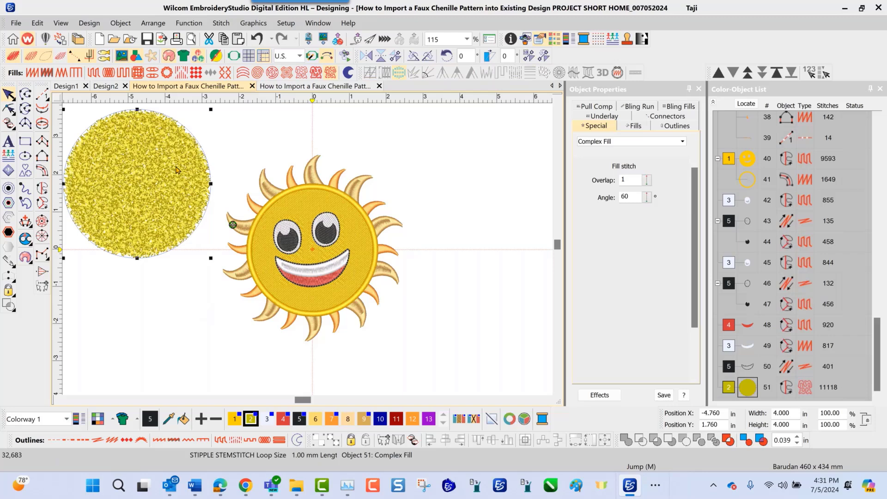
Step: Make the chenille circle's stipple fill properties current for applying to the sun face
right_click(177, 170)
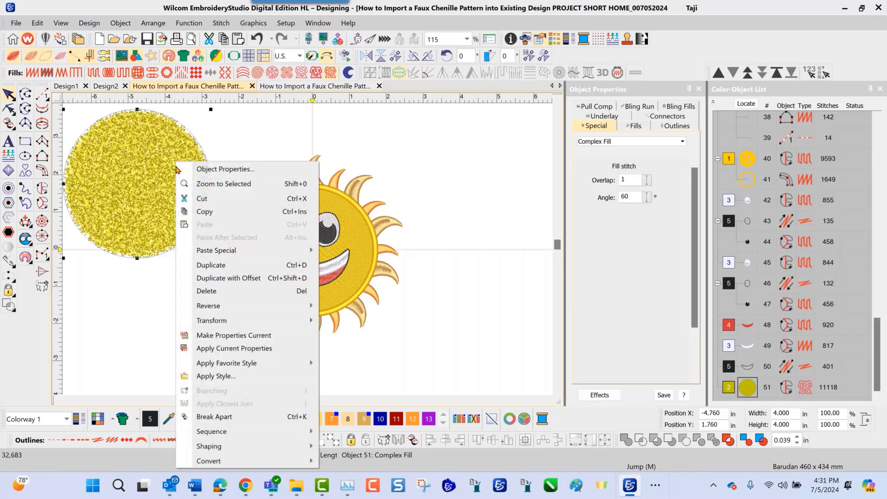
mouse_move(235, 339)
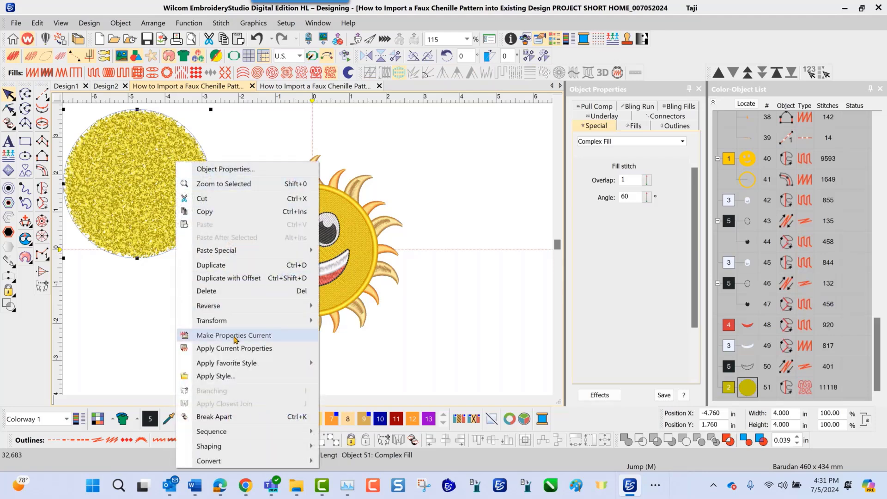
left_click(233, 335)
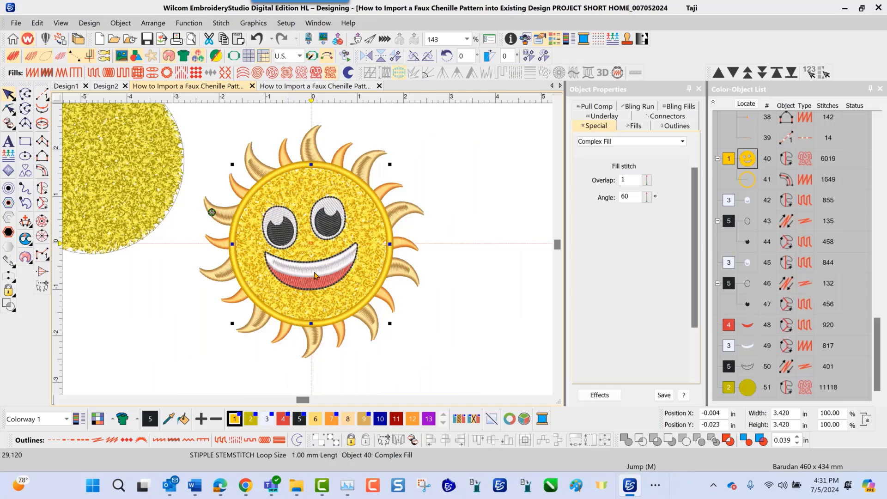
mouse_move(405, 300)
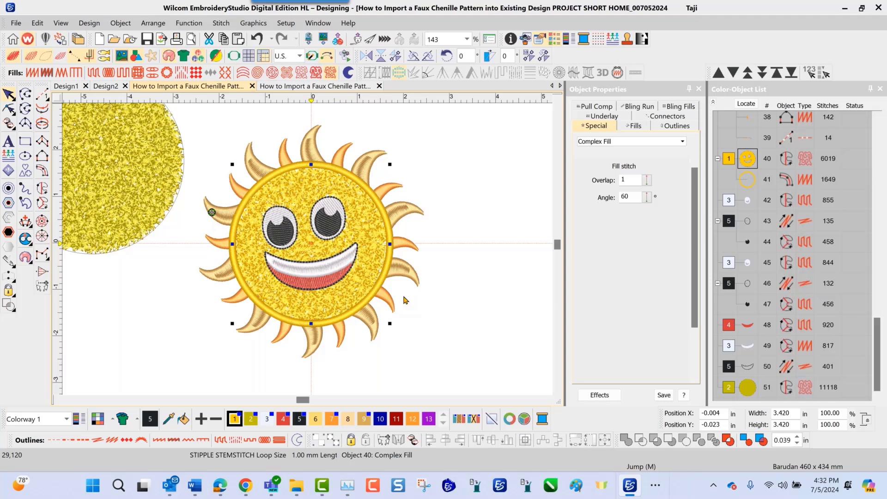
mouse_move(410, 335)
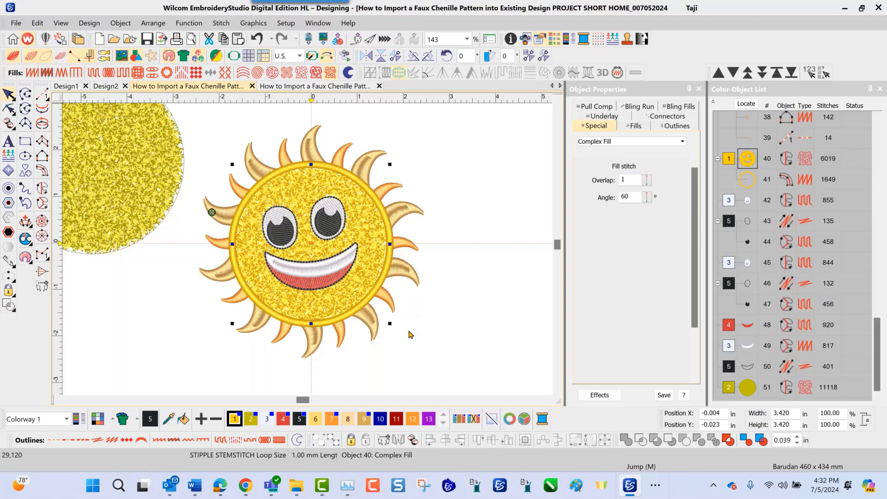